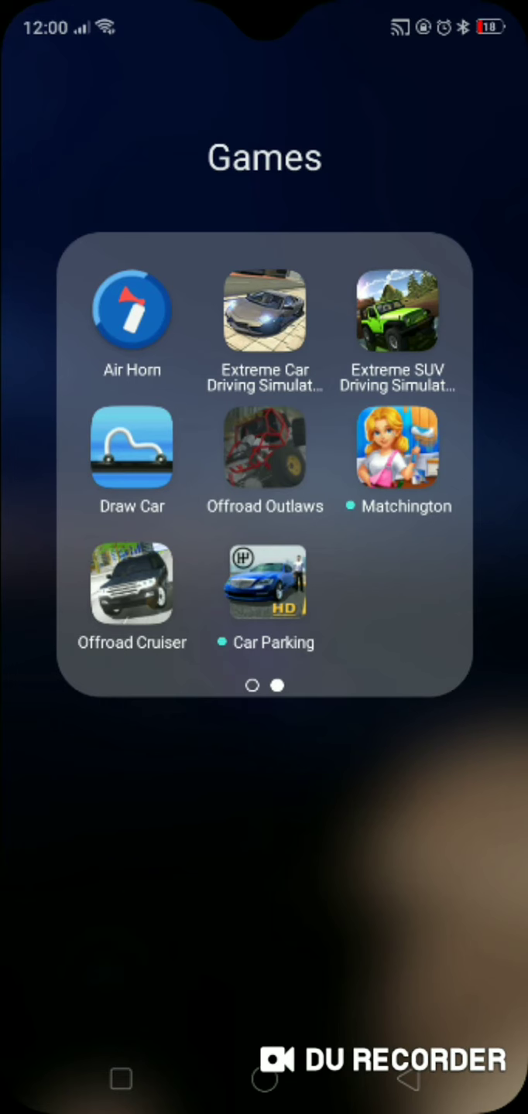
Step: Launch Offroad Outlaws from the Games folder on the home screen
{"action": "left_click", "coordinate": [263, 452]}
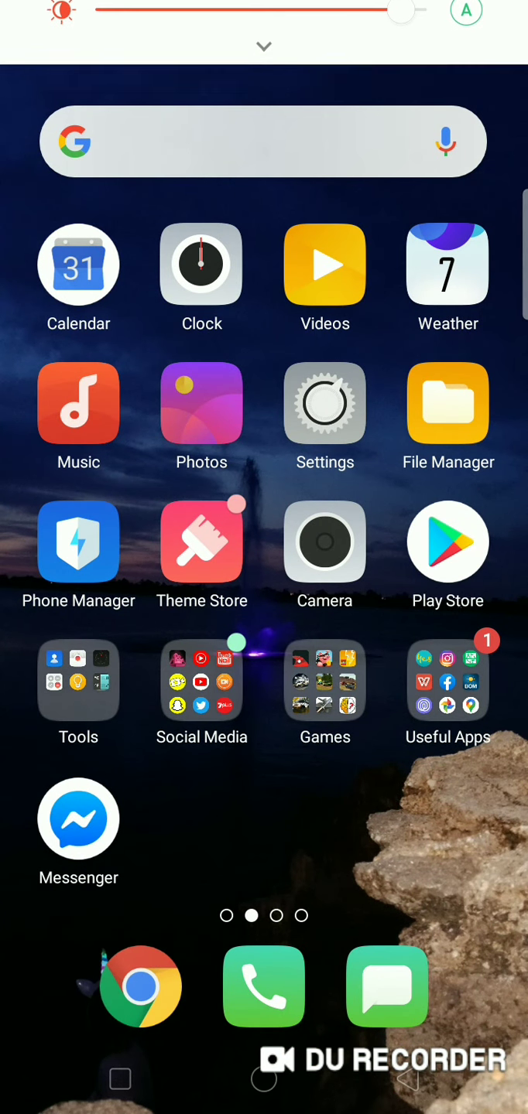
{"action": "left_click", "coordinate": [263, 47]}
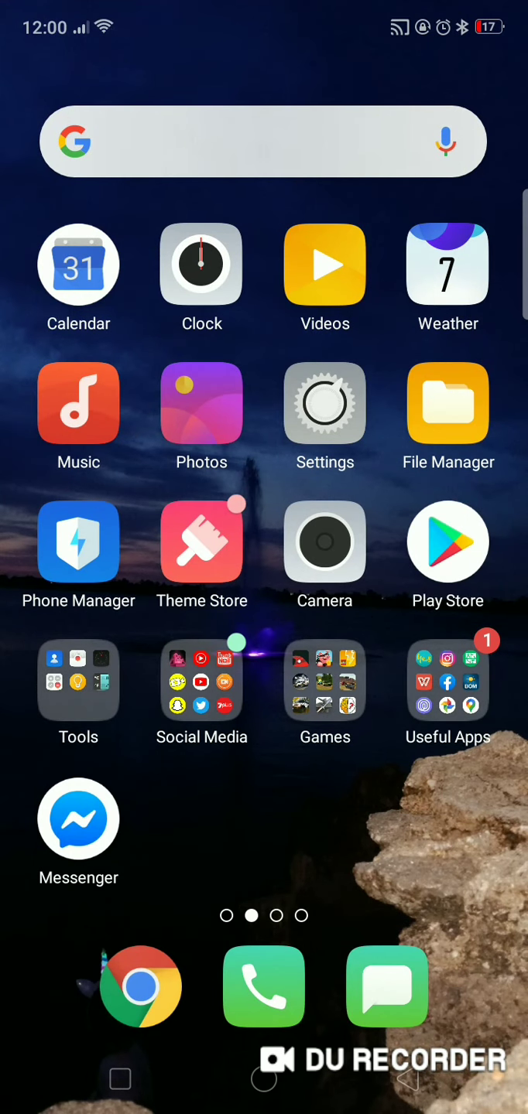
{"action": "left_click", "coordinate": [201, 681]}
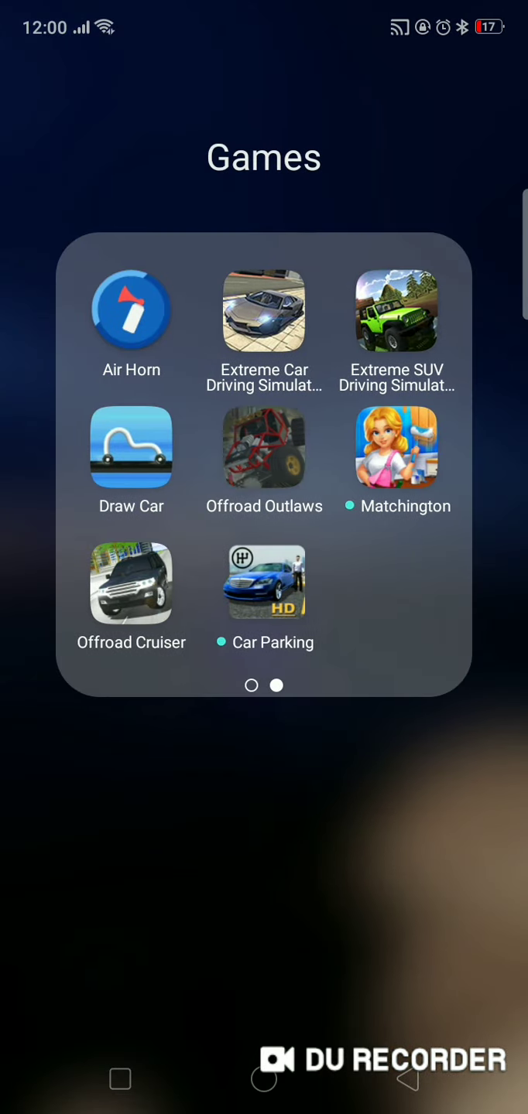
{"action": "left_click", "coordinate": [263, 446]}
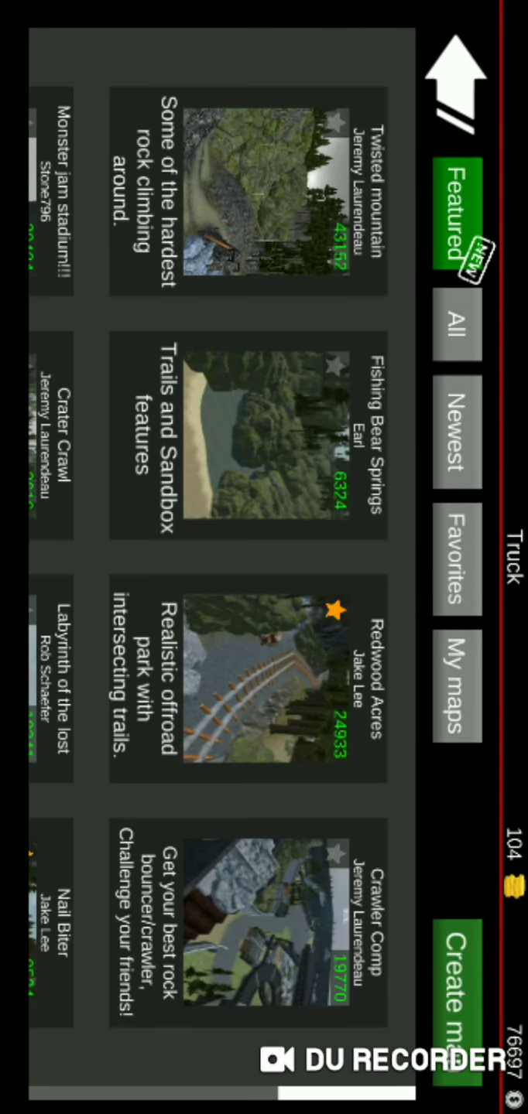
Step: Load a custom map so the truck spawns on the long grey track
{"action": "left_click", "coordinate": [452, 576]}
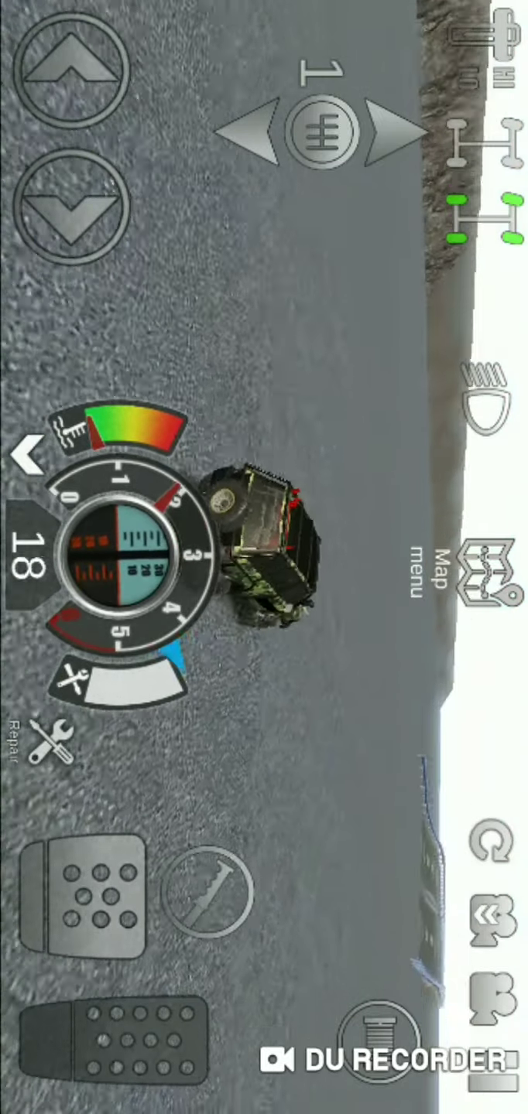
Step: Repair the truck for $0 via the wrench icon and confirm with Yes
{"action": "left_click", "coordinate": [480, 142]}
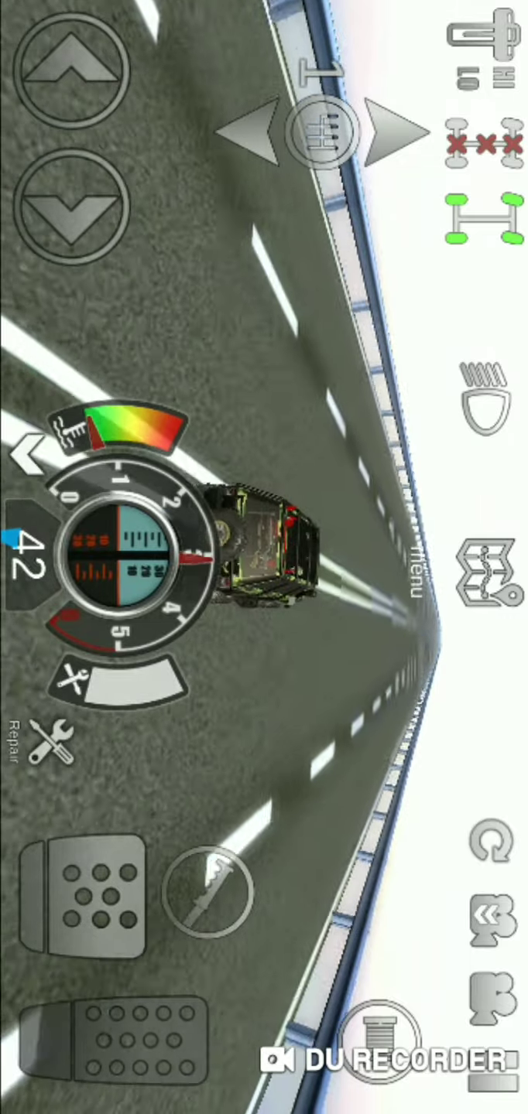
{"action": "left_click", "coordinate": [53, 756]}
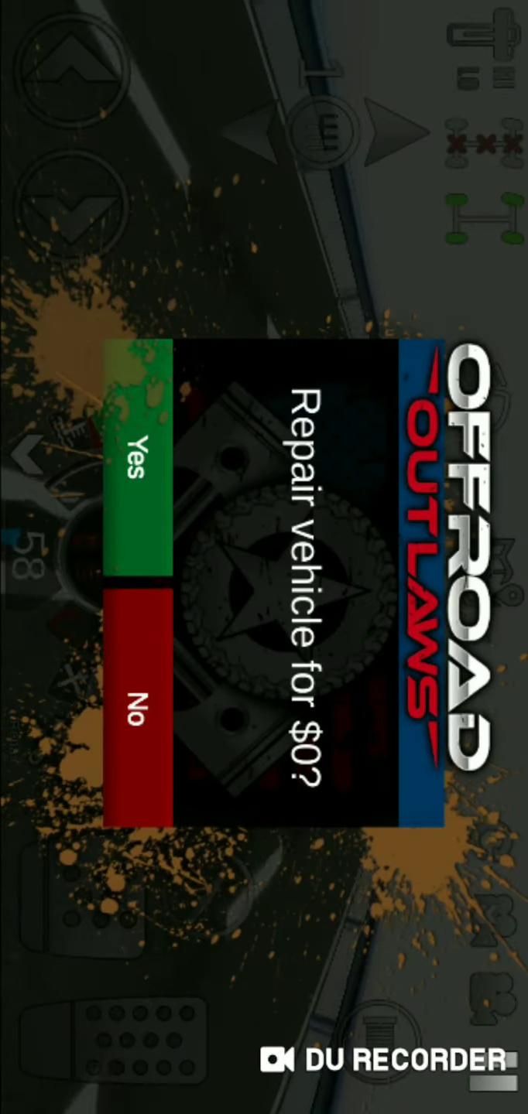
{"action": "left_click", "coordinate": [143, 474]}
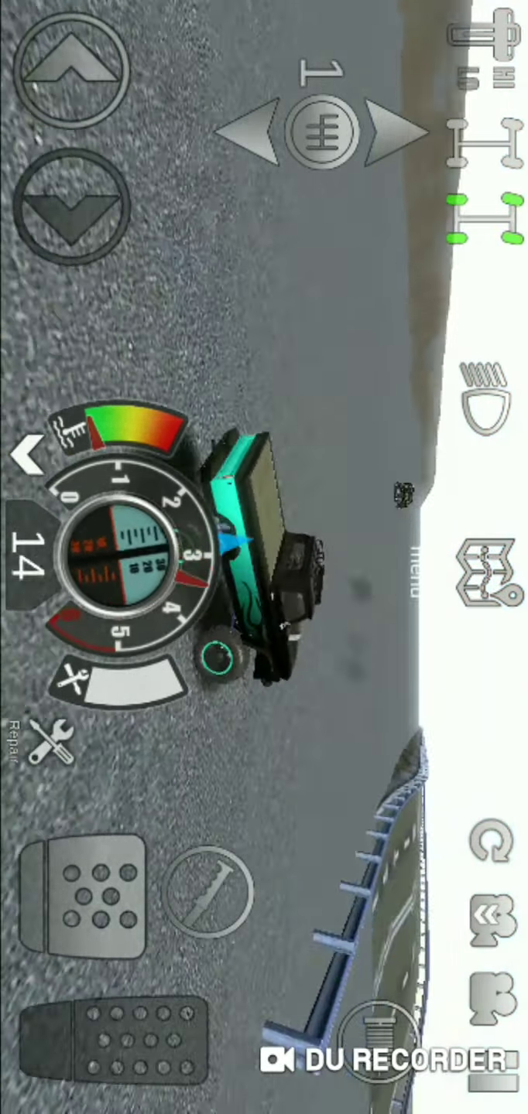
Step: Exit the game from the pause menu and open DU Recorder's video list
{"action": "left_click", "coordinate": [480, 138]}
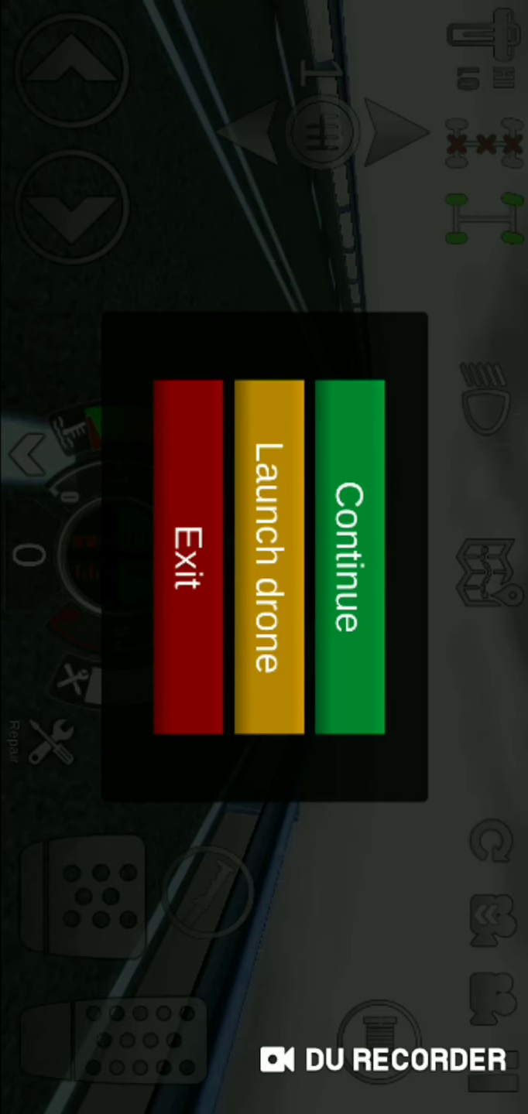
{"action": "left_click", "coordinate": [184, 563]}
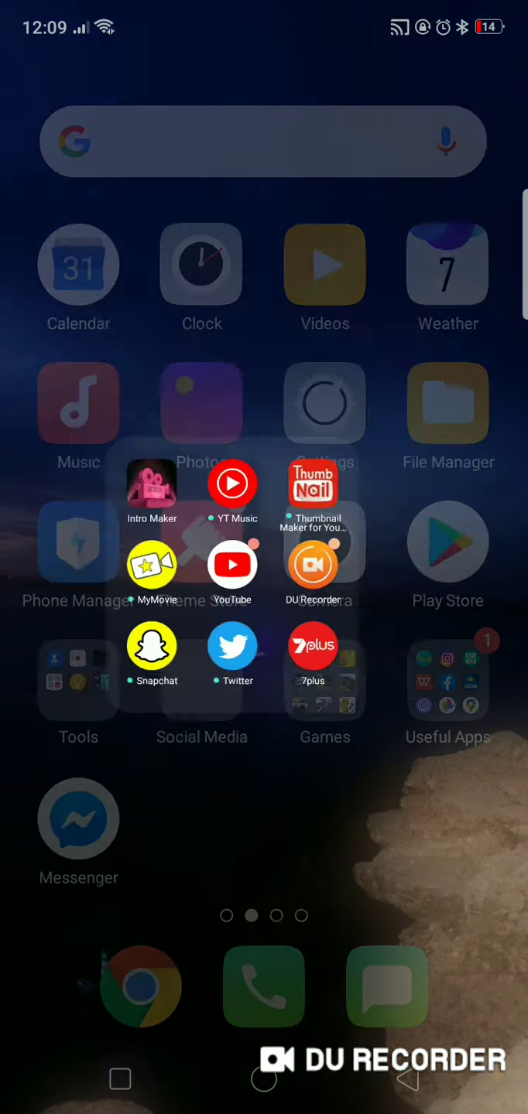
{"action": "left_click", "coordinate": [312, 560]}
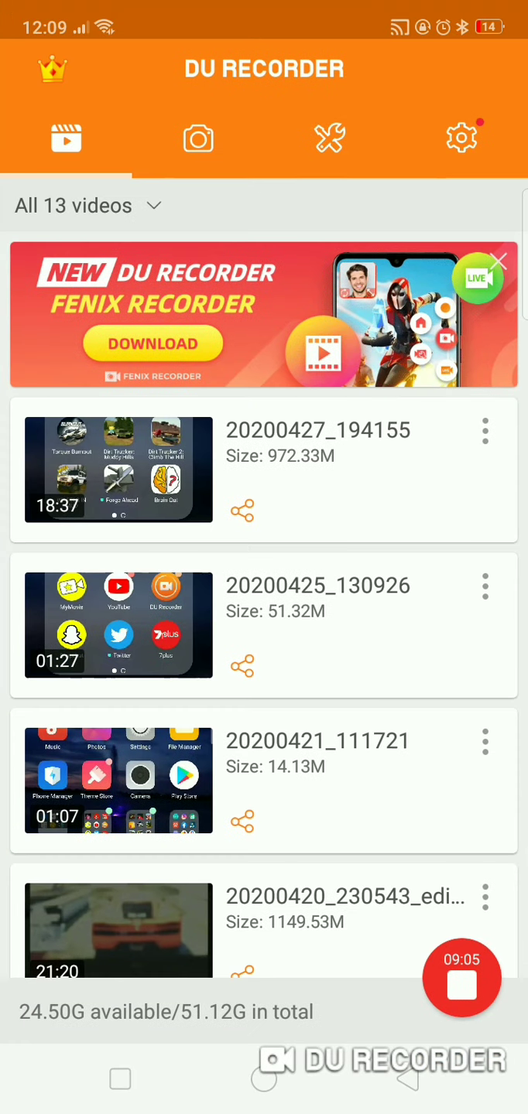